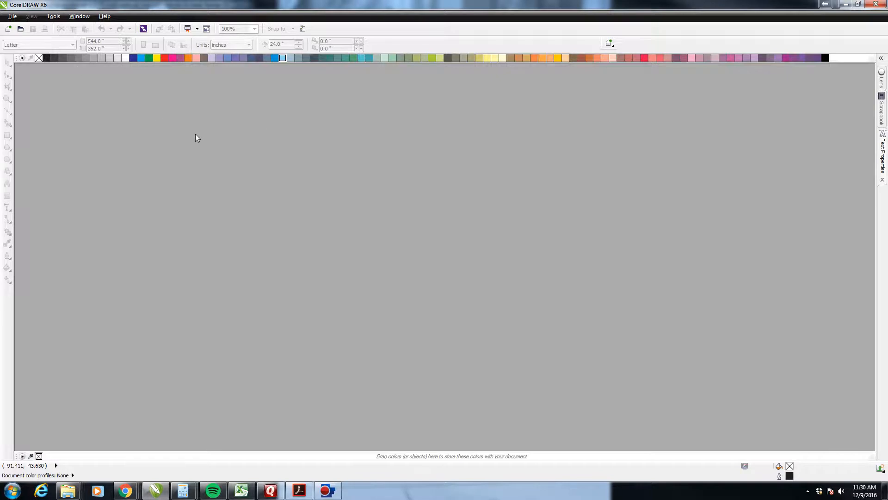
{"action": "mouse_move", "coordinate": [44, 29]}
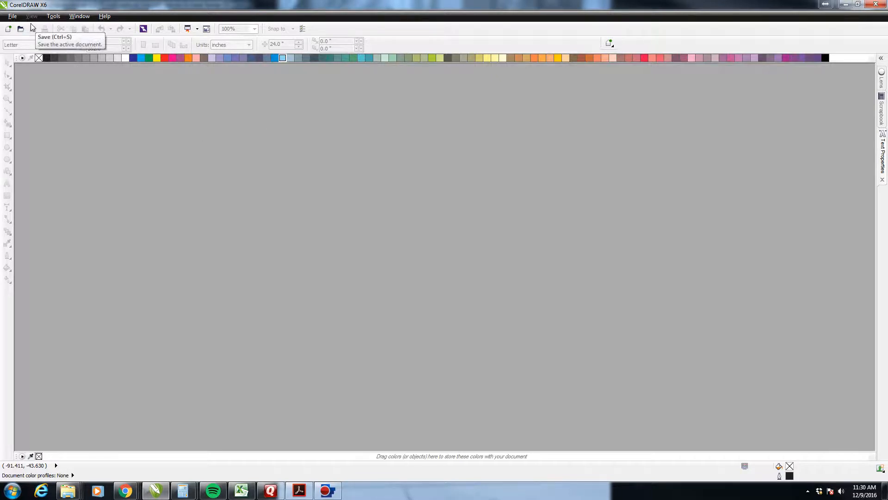
{"action": "mouse_move", "coordinate": [213, 106]}
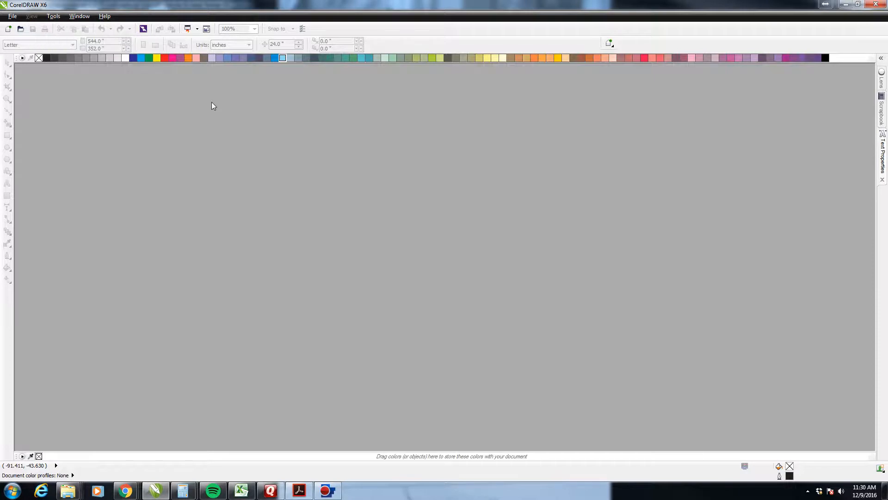
{"action": "mouse_move", "coordinate": [55, 58]}
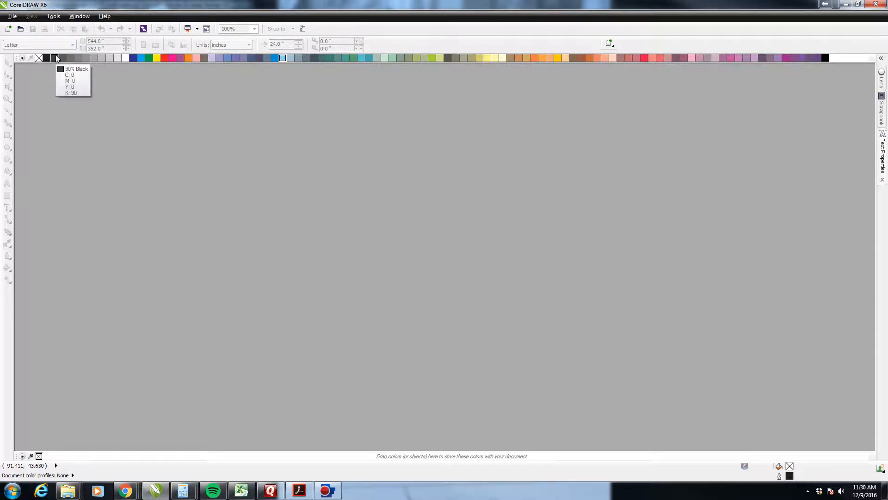
{"action": "mouse_move", "coordinate": [9, 28]}
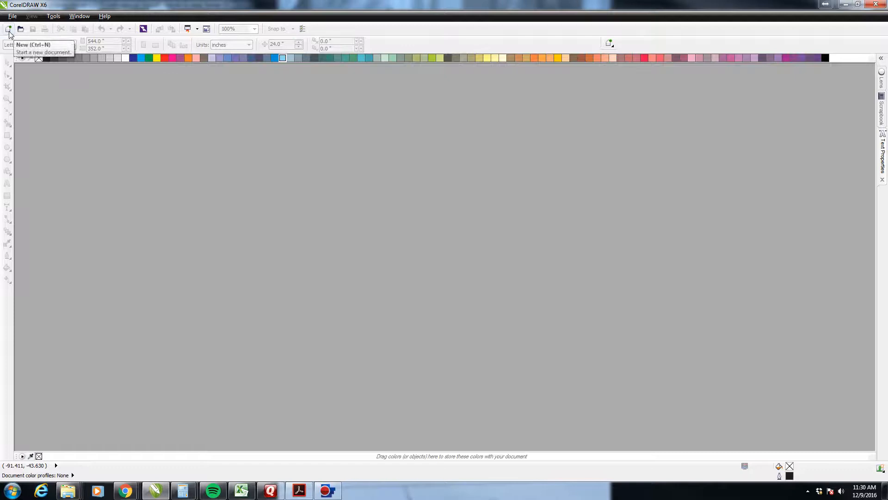
Create a new four-page Tabloid landscape document, 17 by 11 inches.
{"action": "left_click", "coordinate": [9, 29]}
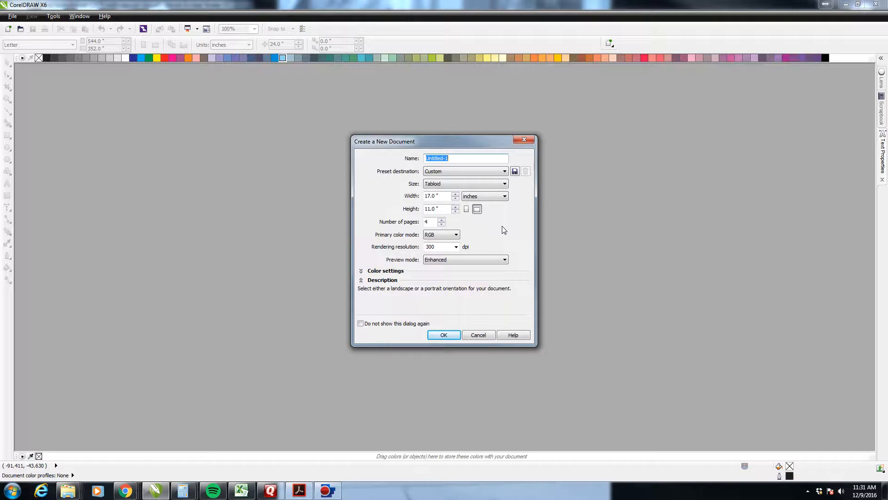
{"action": "mouse_move", "coordinate": [489, 258]}
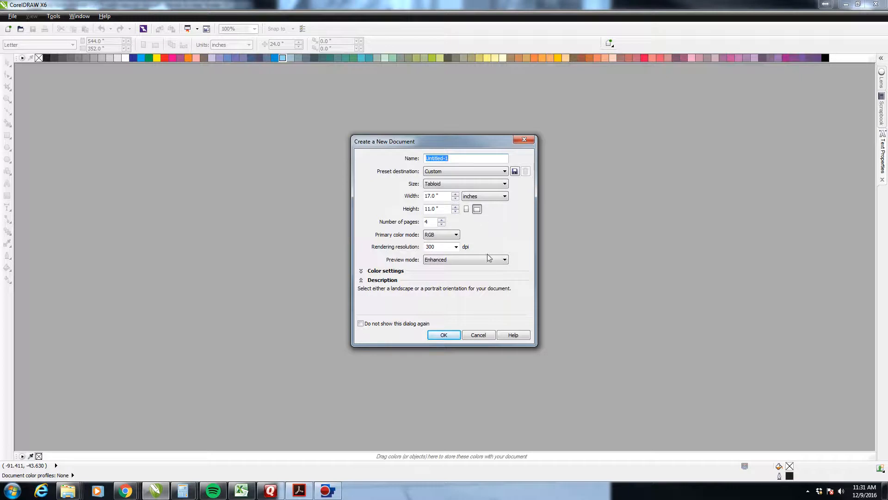
{"action": "mouse_move", "coordinate": [481, 219]}
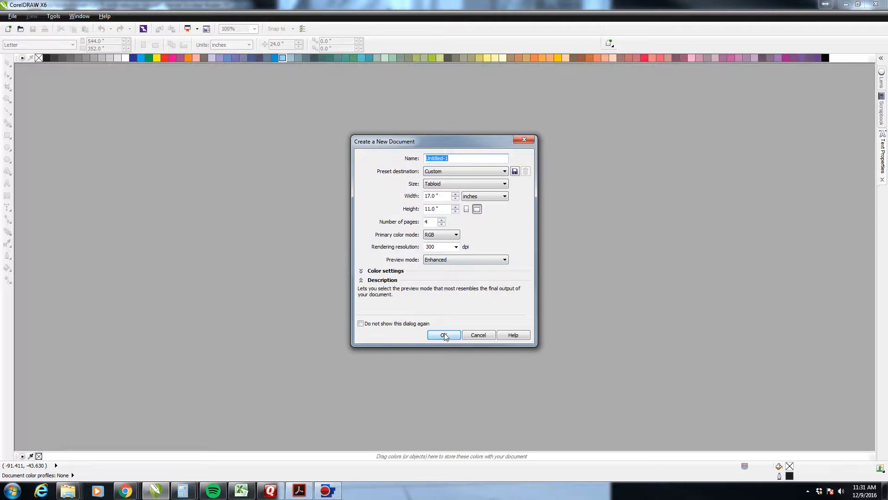
{"action": "left_click", "coordinate": [444, 335]}
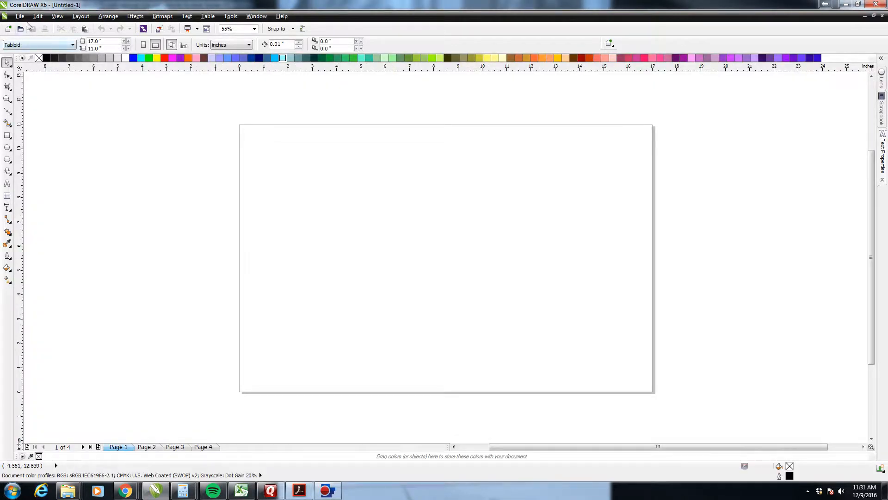
Import the 'AG - Northpark Center - AS BUILTS - 101515' PDF from Downloads.
{"action": "left_click", "coordinate": [20, 15]}
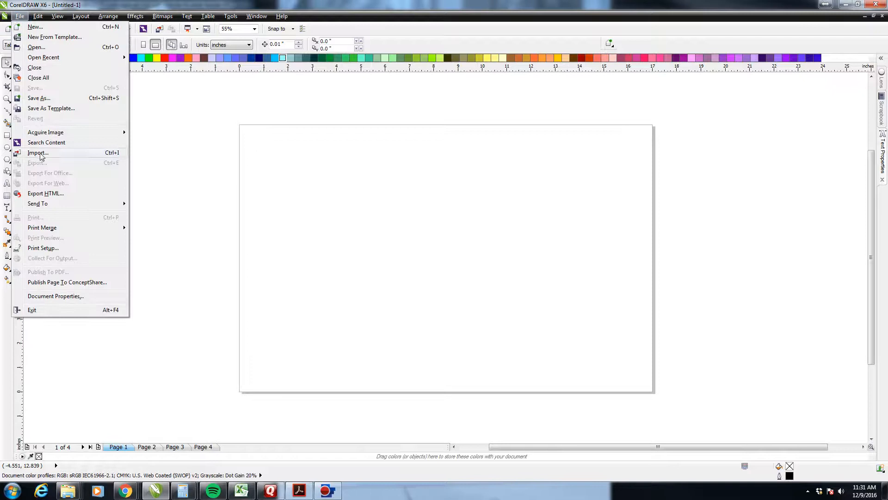
{"action": "left_click", "coordinate": [37, 153]}
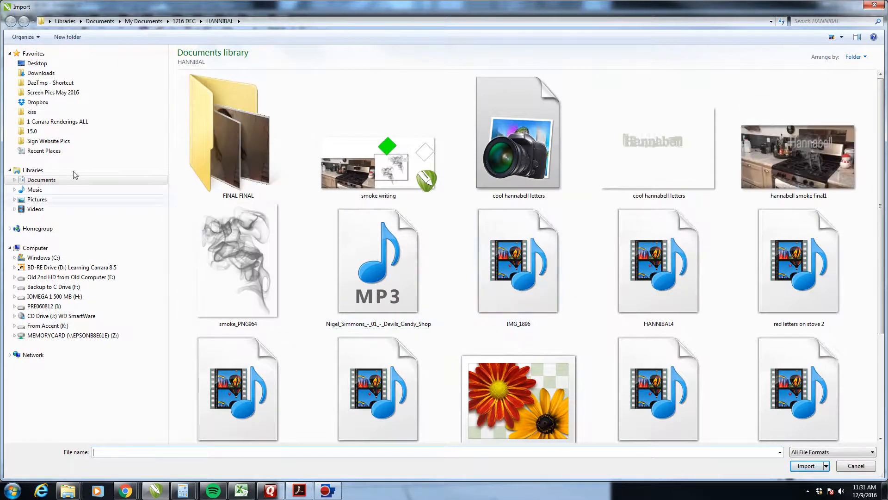
{"action": "left_click", "coordinate": [40, 73]}
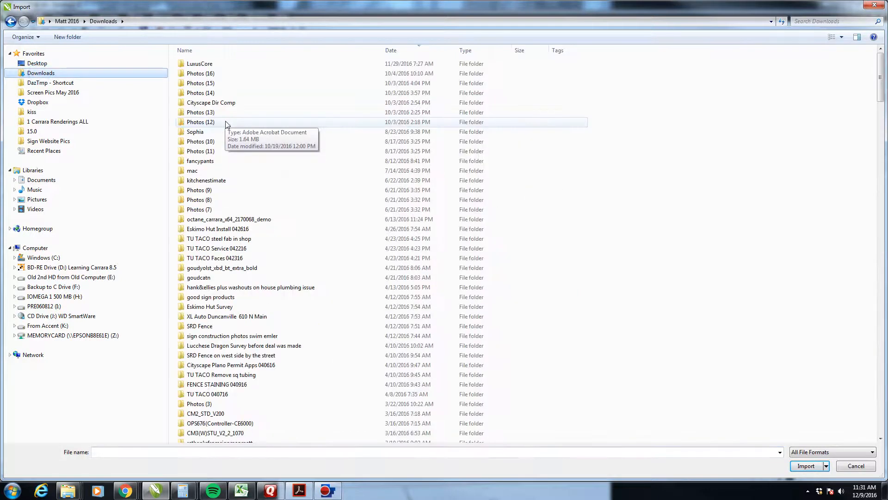
{"action": "mouse_move", "coordinate": [229, 180]}
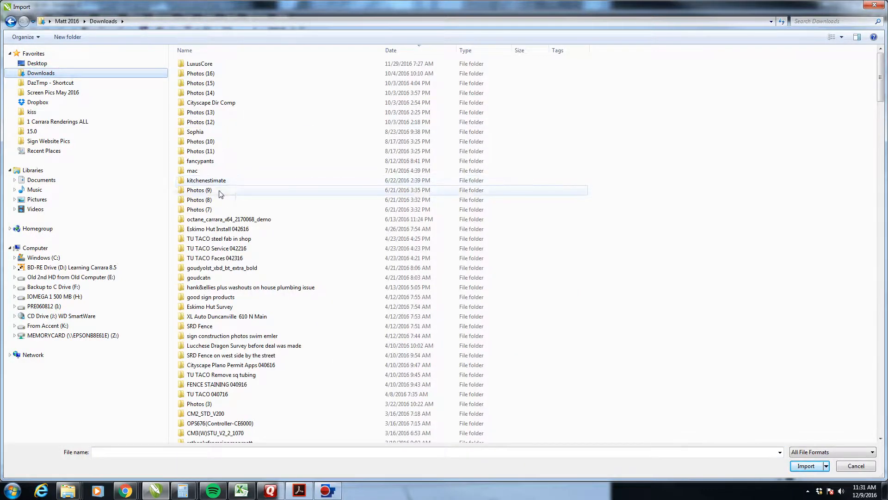
{"action": "scroll", "scroll_direction": "down", "scroll_amount": 3}
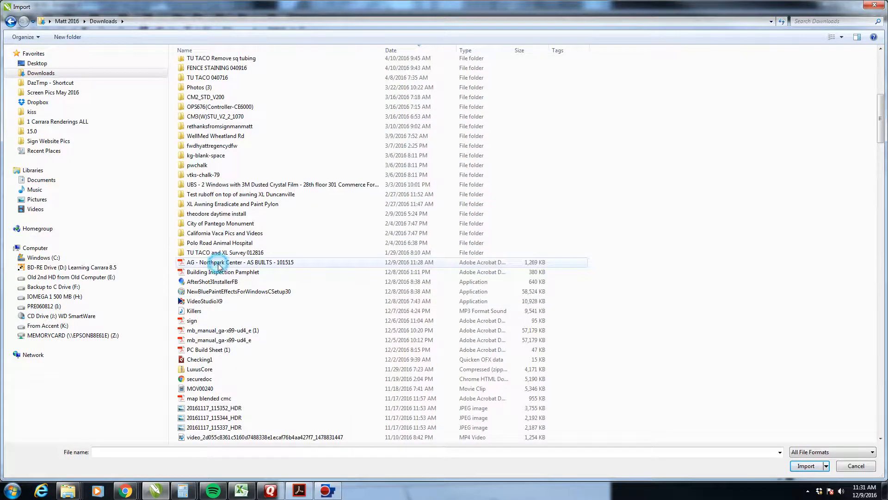
{"action": "left_click", "coordinate": [239, 262]}
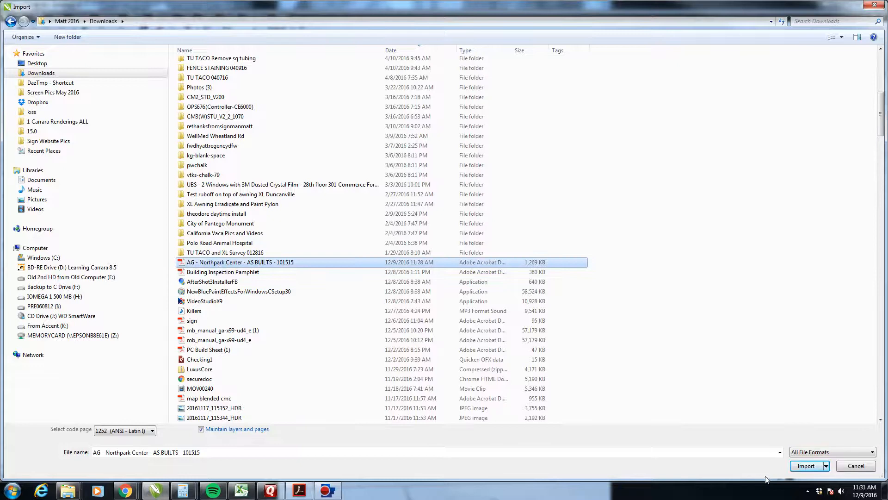
{"action": "left_click", "coordinate": [808, 466]}
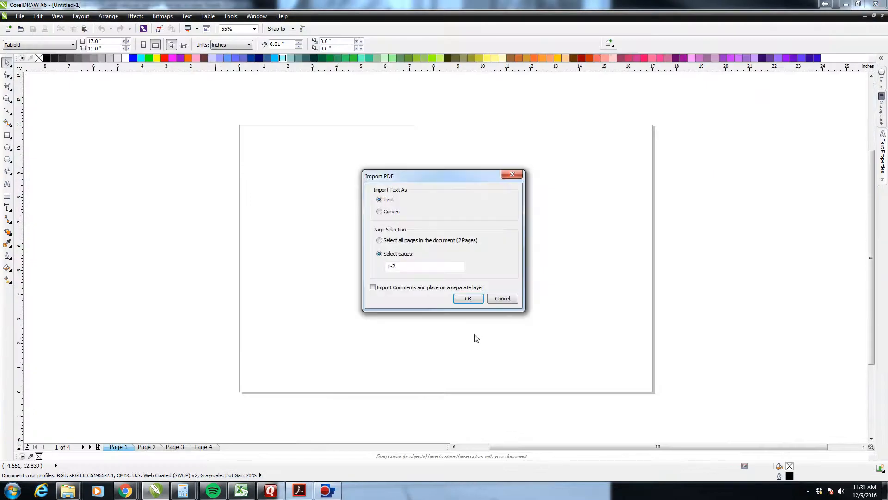
{"action": "mouse_move", "coordinate": [482, 339]}
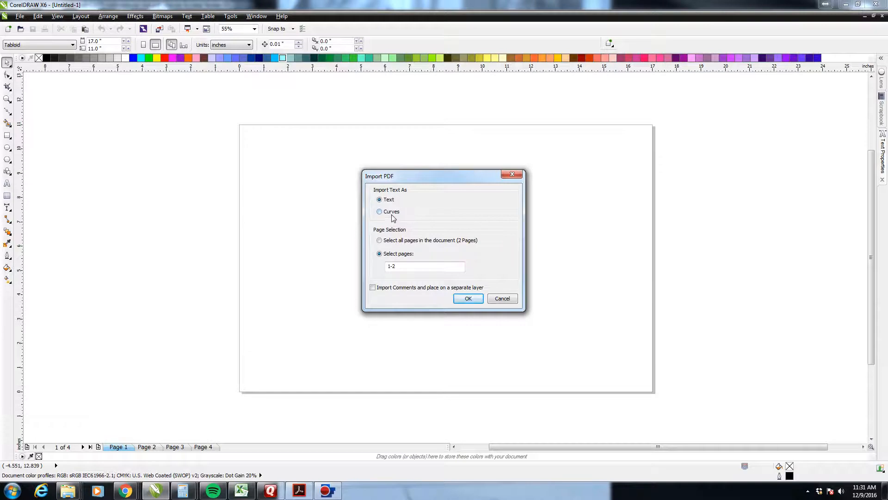
{"action": "mouse_move", "coordinate": [401, 204]}
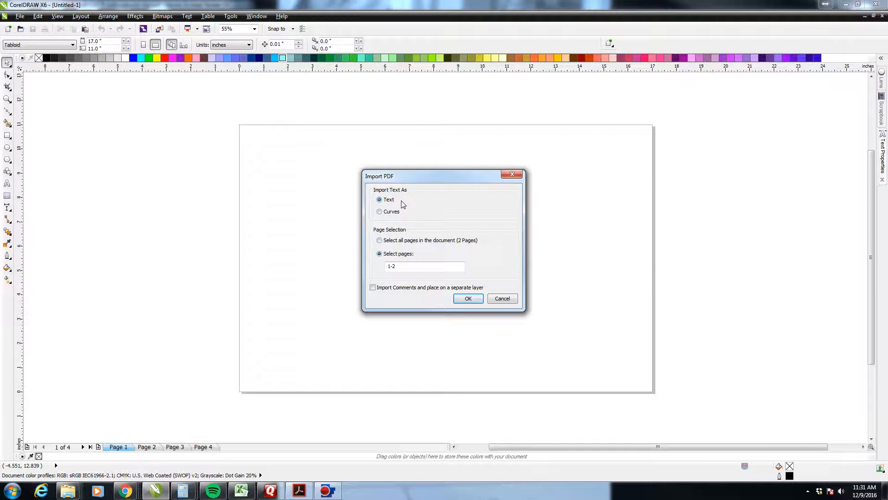
{"action": "mouse_move", "coordinate": [382, 201]}
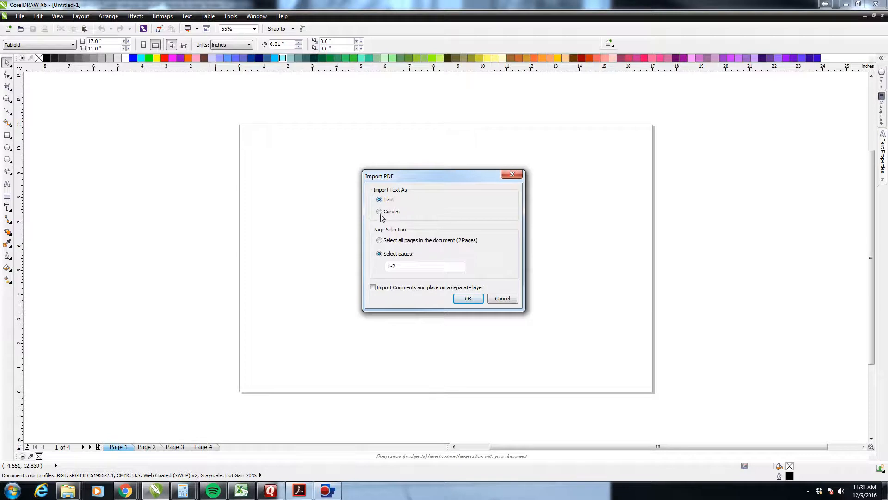
{"action": "mouse_move", "coordinate": [422, 236]}
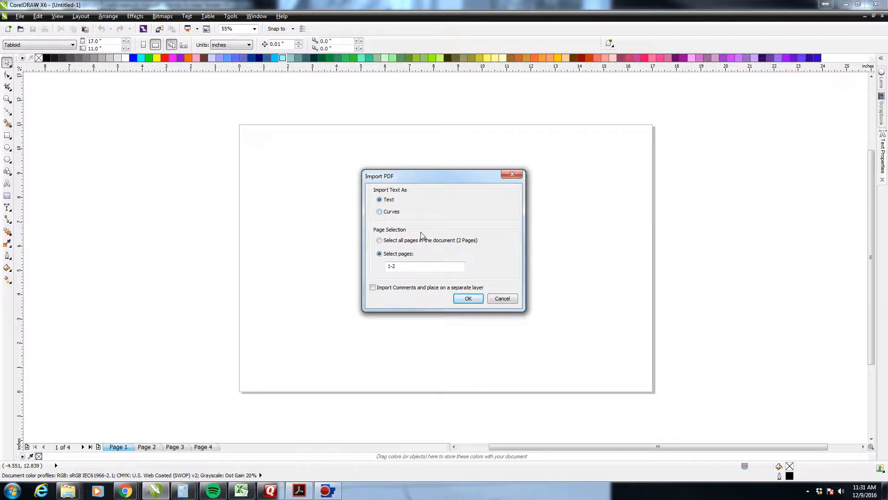
{"action": "mouse_move", "coordinate": [384, 249]}
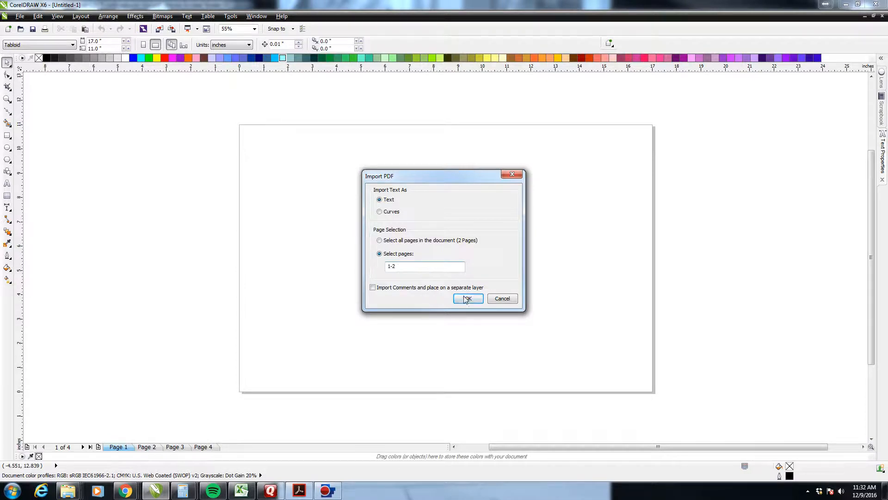
Import PDF pages 1-2 with text kept as editable text.
{"action": "left_click", "coordinate": [468, 298]}
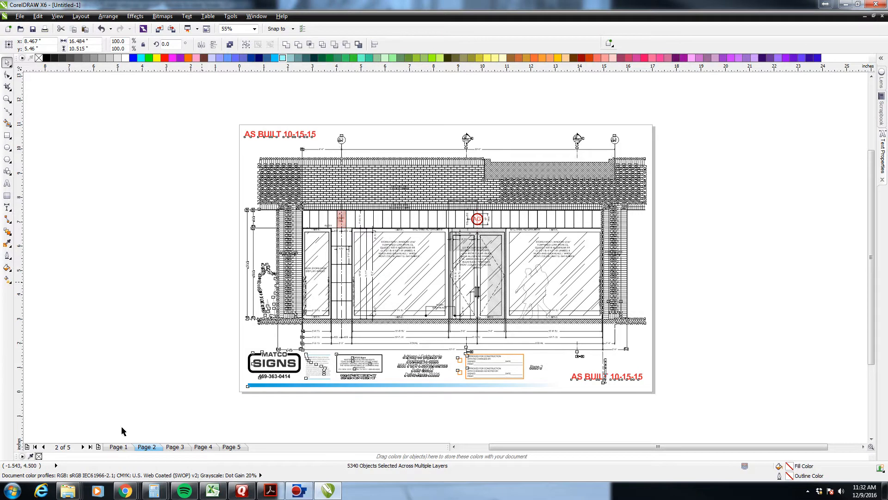
View the AG sign drawing on page 1, then the empty page 3.
{"action": "left_click", "coordinate": [119, 447]}
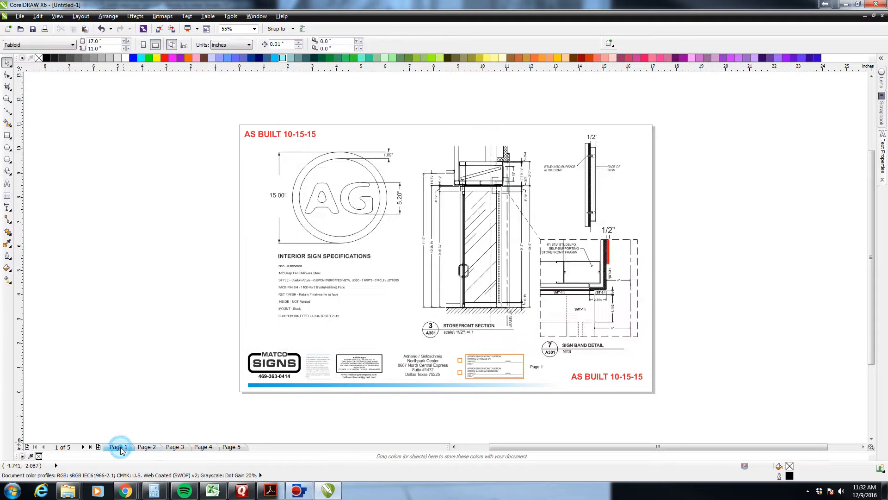
{"action": "left_click", "coordinate": [146, 447]}
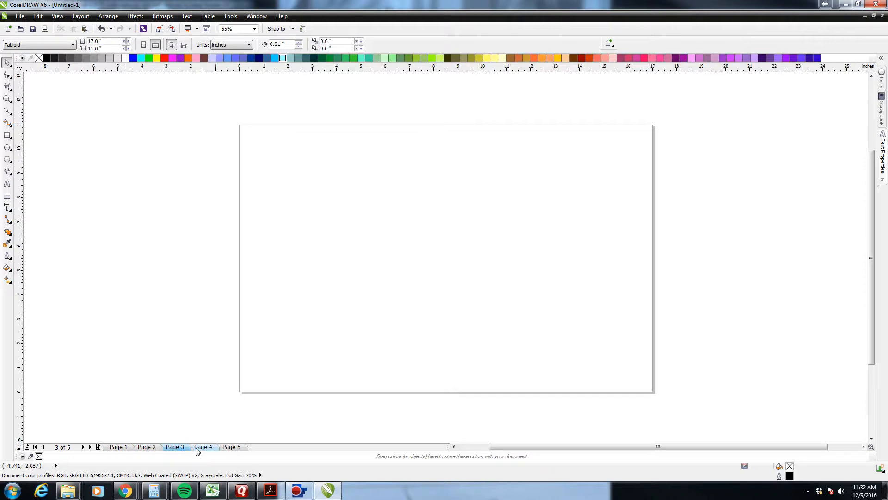
Delete the blank pages, leaving only Page 1 and Page 2, and return to page 1.
{"action": "left_click", "coordinate": [231, 447]}
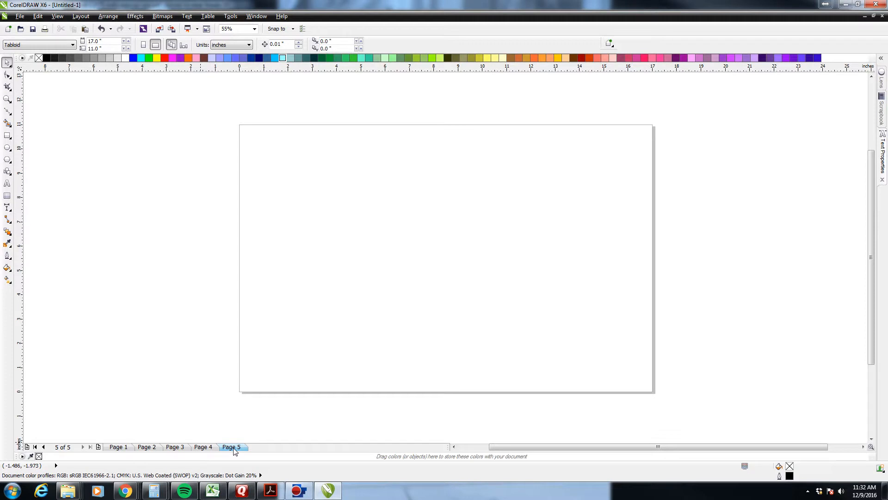
{"action": "right_click", "coordinate": [231, 447]}
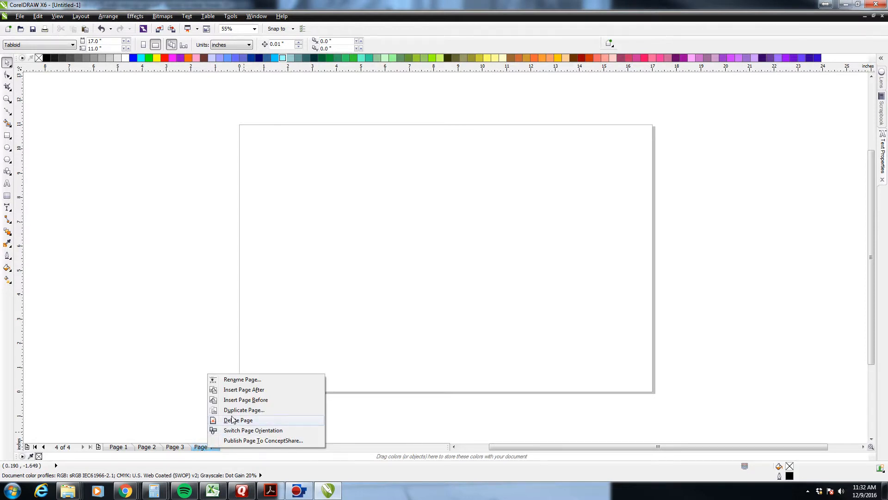
{"action": "left_click", "coordinate": [237, 420]}
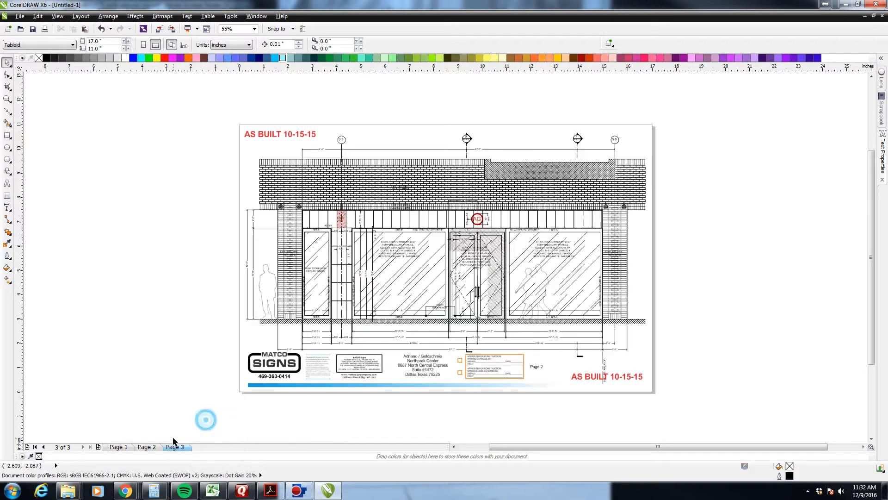
{"action": "left_click", "coordinate": [175, 447]}
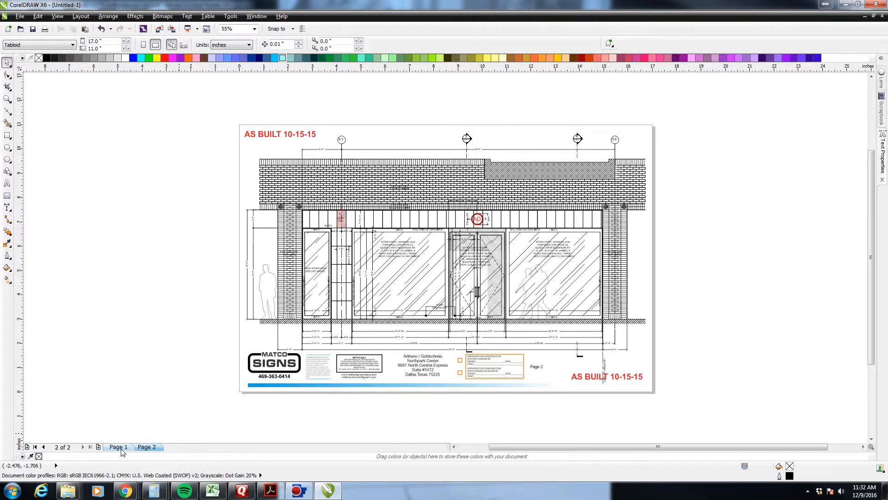
{"action": "left_click", "coordinate": [118, 447]}
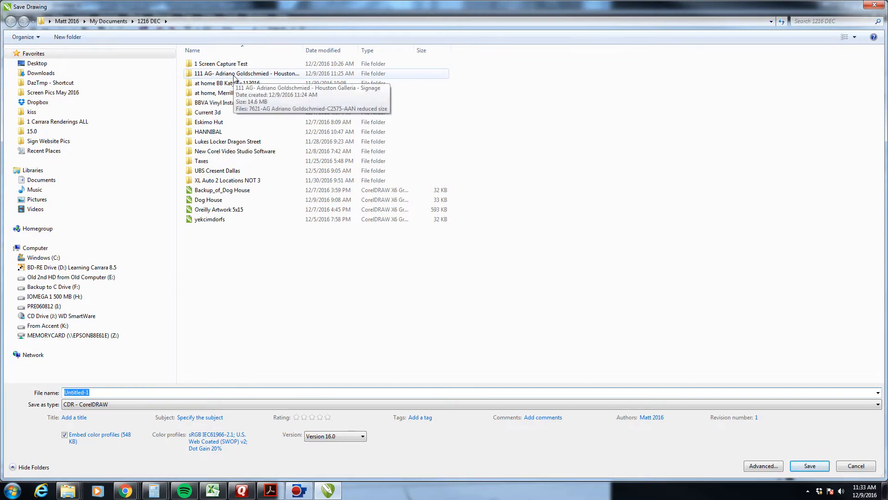
Save the drawing as 'Old AG Drawing from NPC' in the 111 AG project folder.
{"action": "double_click", "coordinate": [246, 73]}
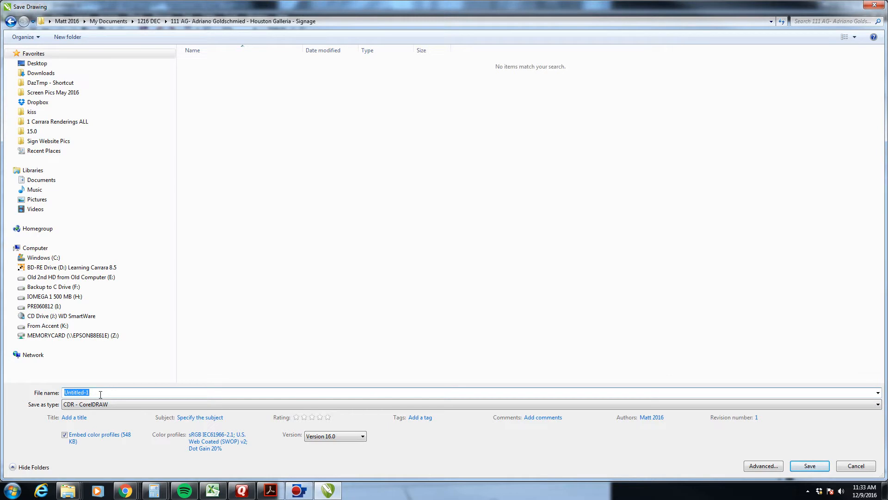
{"action": "type", "text": "Old AG Drawing from"}
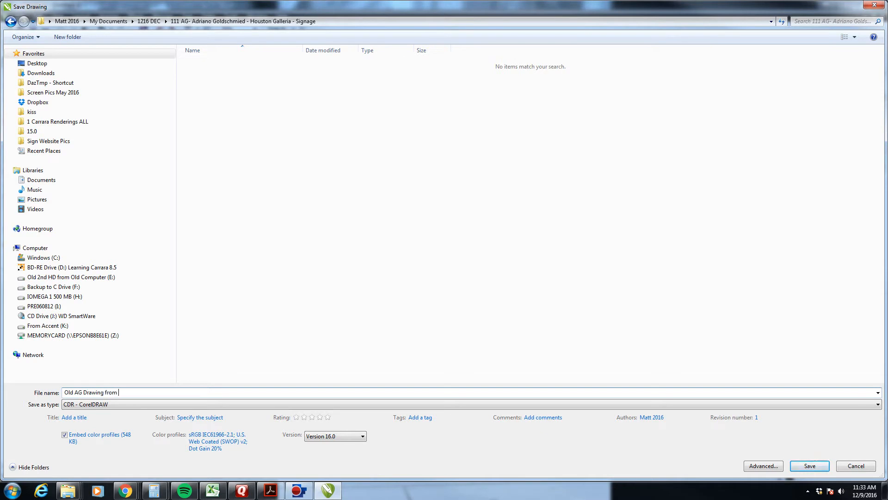
{"action": "type", "text": "NPC"}
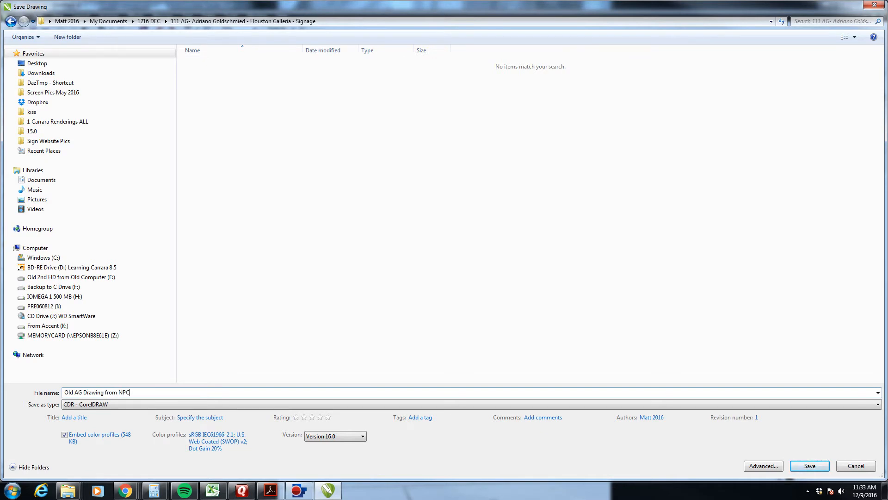
{"action": "left_click", "coordinate": [809, 465]}
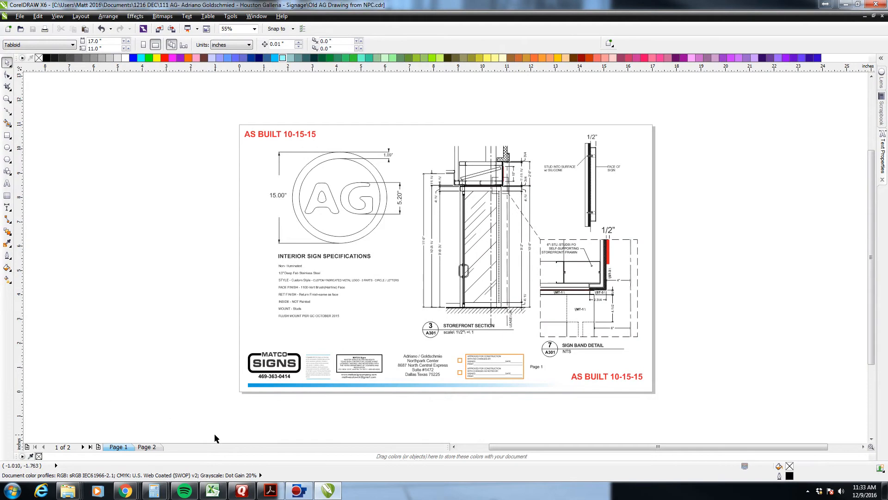
{"action": "mouse_move", "coordinate": [637, 319]}
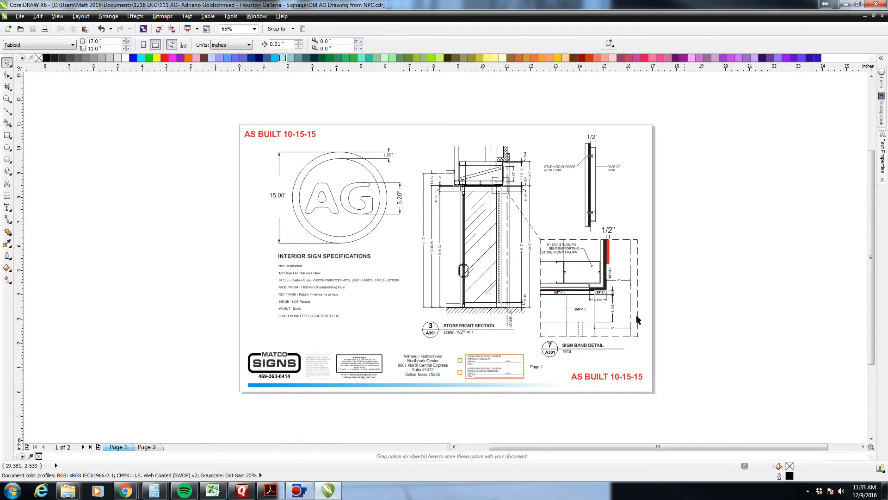